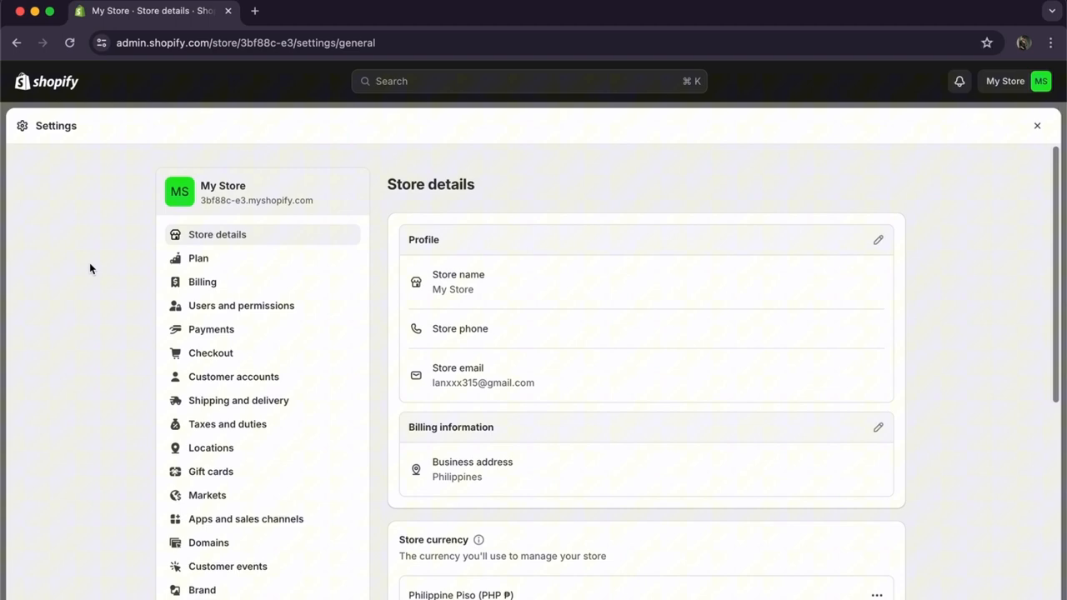
pyautogui.moveTo(190, 335)
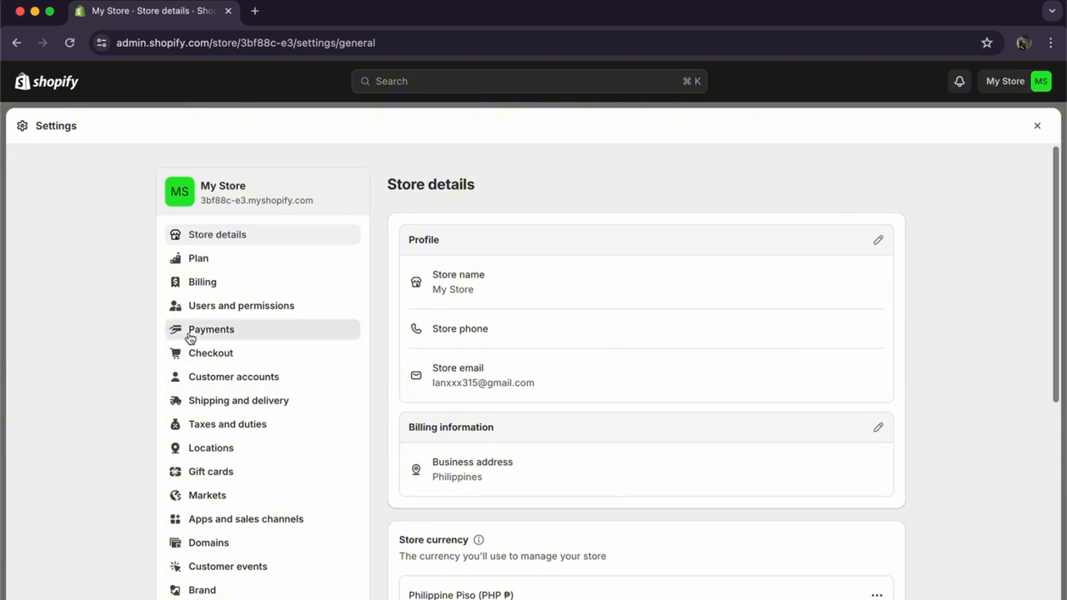
# - Open Payments settings, scroll past the current providers, and reach the Add payment method page
pyautogui.click(211, 329)
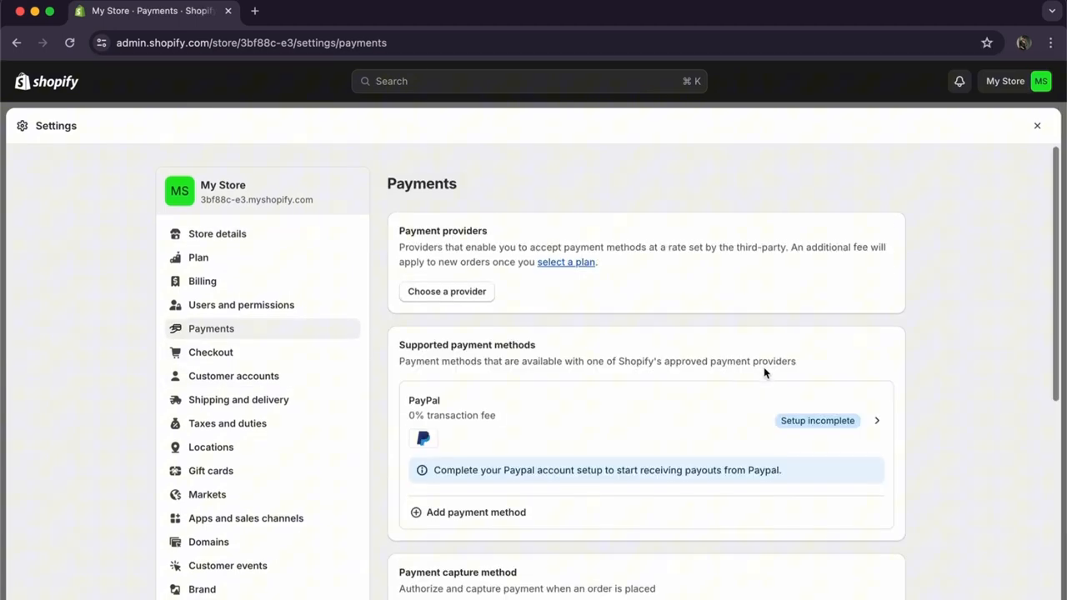
pyautogui.scroll(-3)
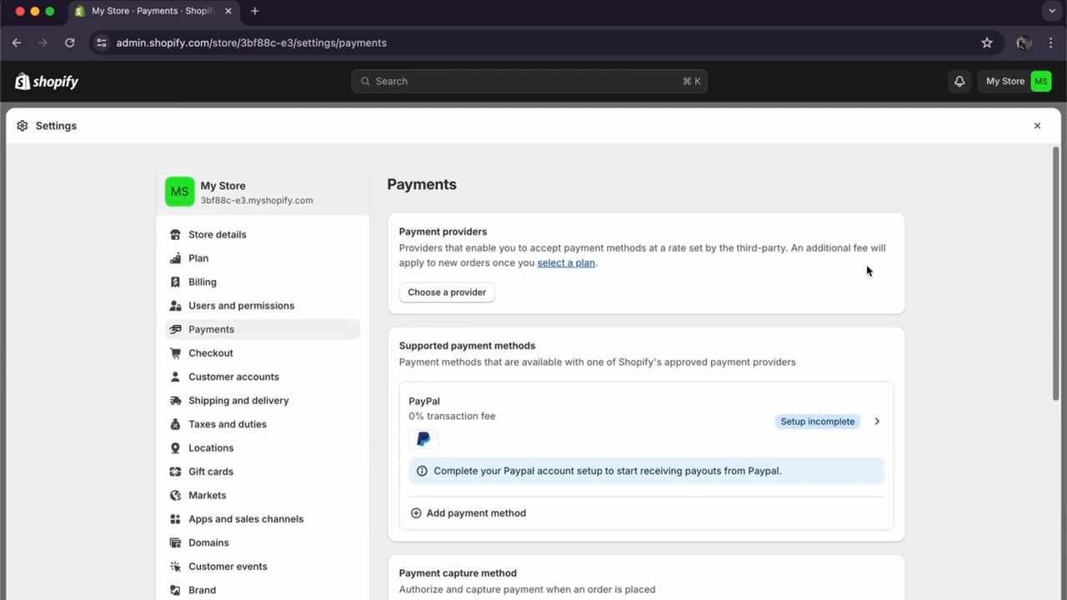
pyautogui.moveTo(902, 241)
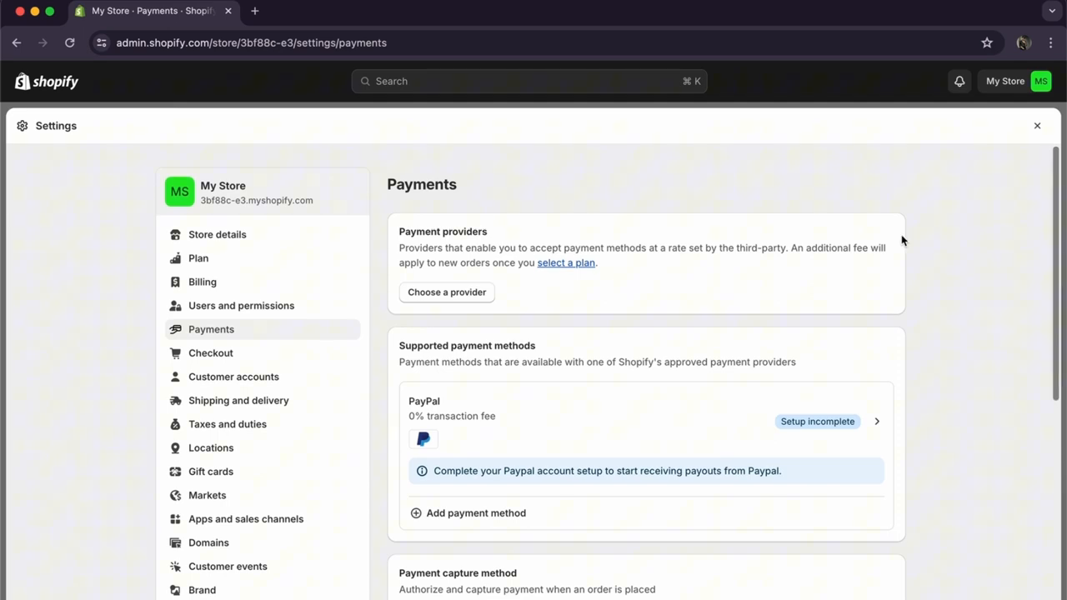
pyautogui.moveTo(872, 370)
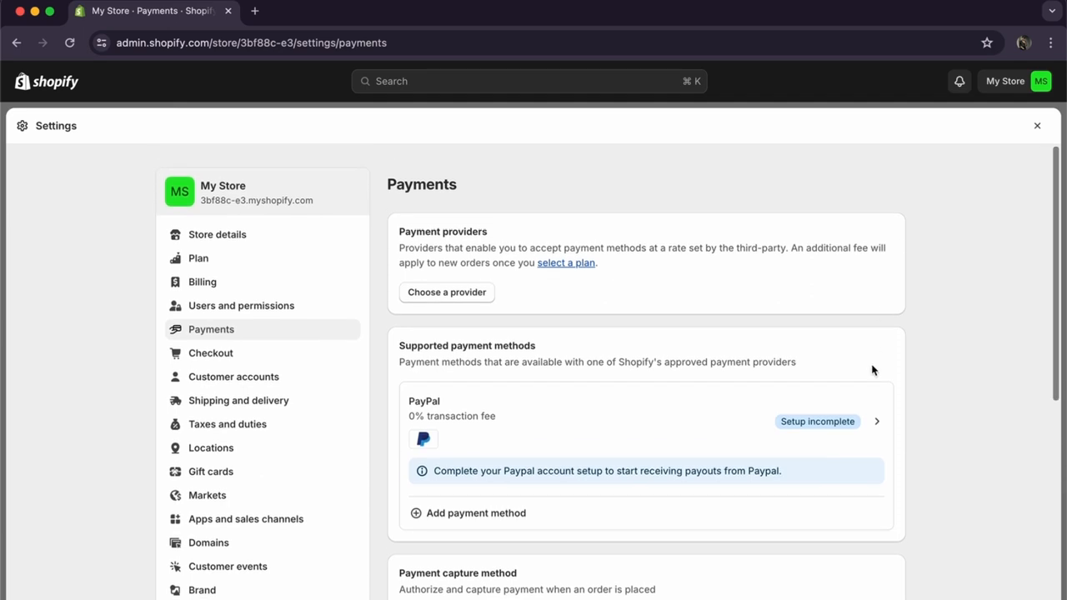
pyautogui.scroll(-3)
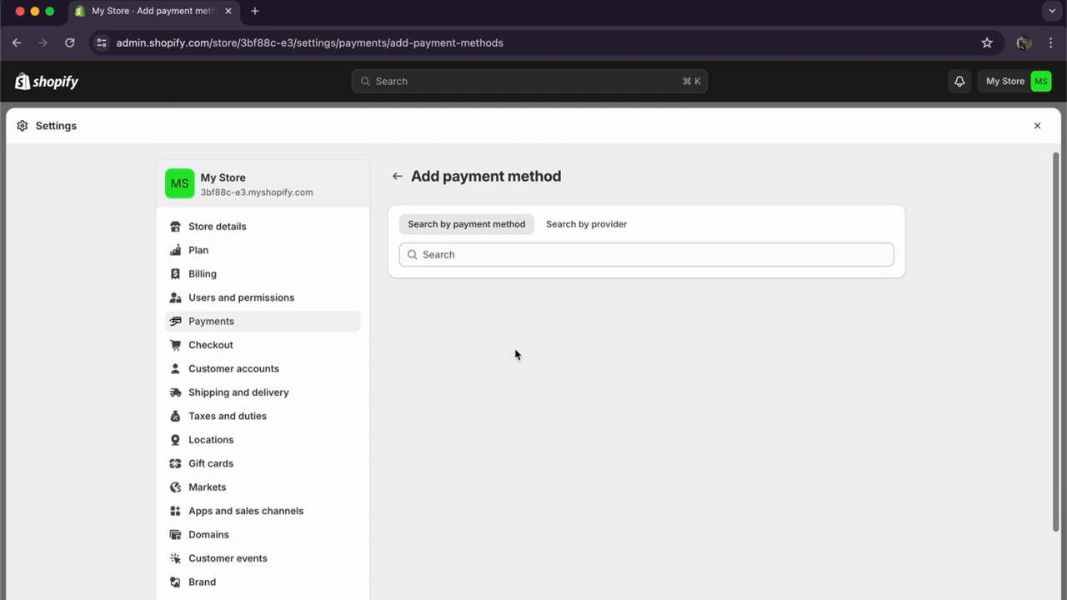
# - Deactivate PayPal Express Checkout from Payments and confirm in the dialog
pyautogui.click(397, 176)
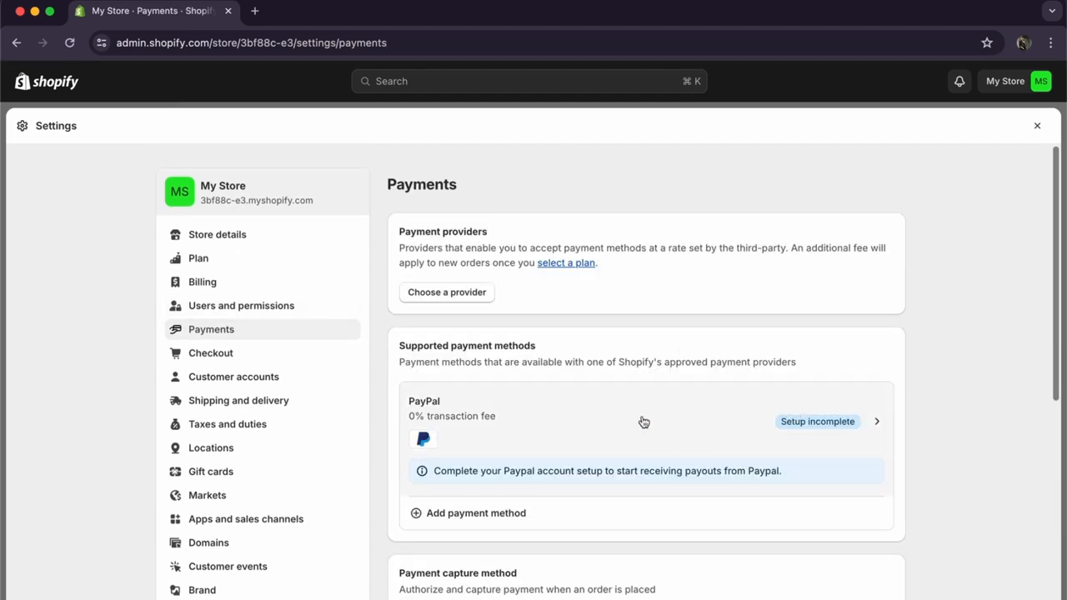
pyautogui.scroll(-3)
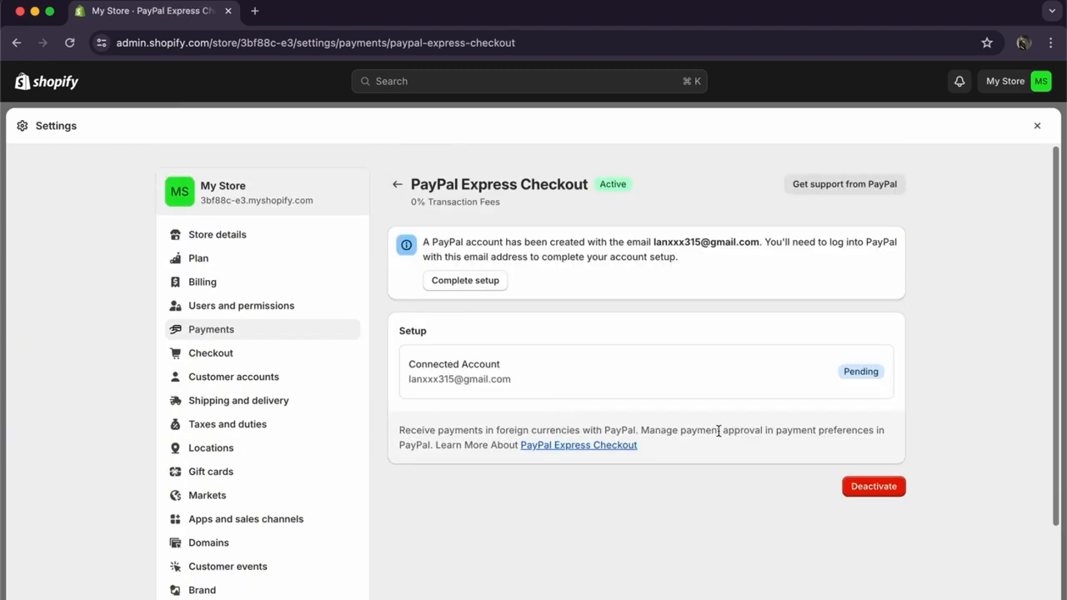
pyautogui.click(873, 486)
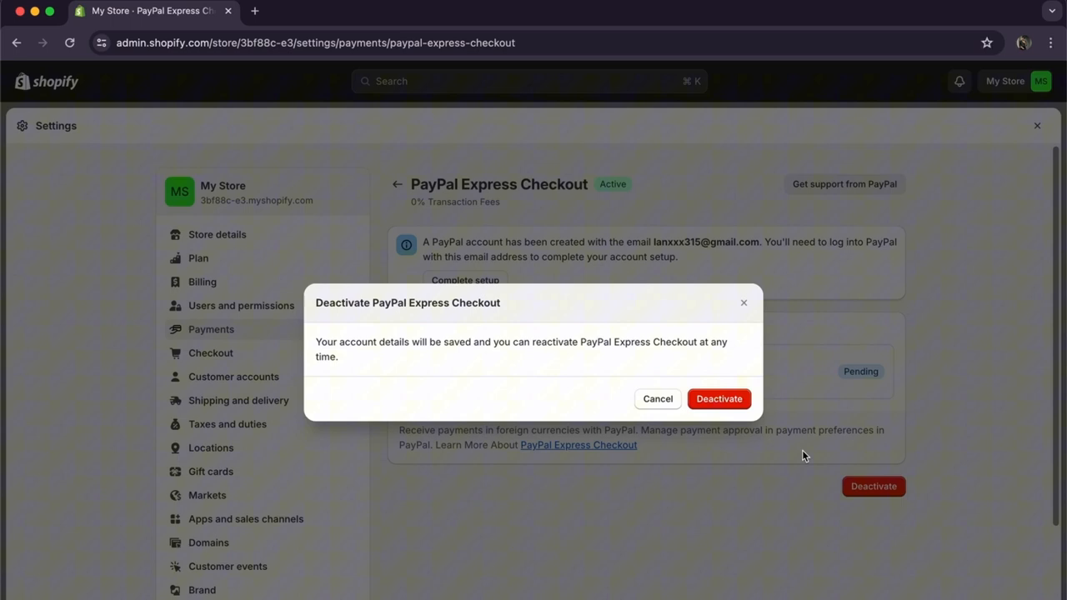
pyautogui.click(720, 399)
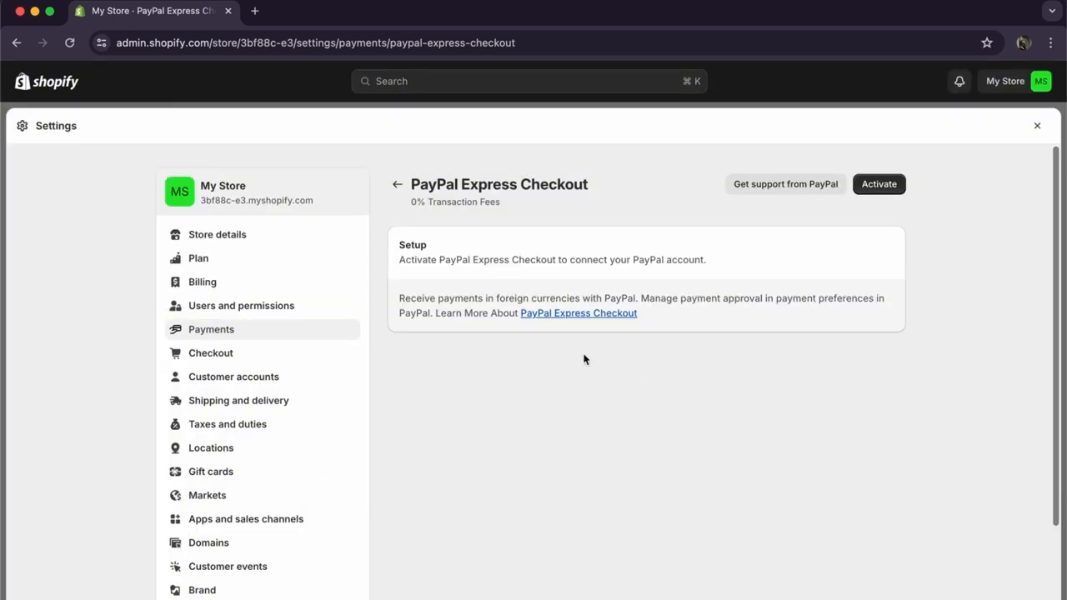
# - Activate PayPal Express Checkout to open PayPal's signup tab, then return to the Shopify tab
pyautogui.click(879, 184)
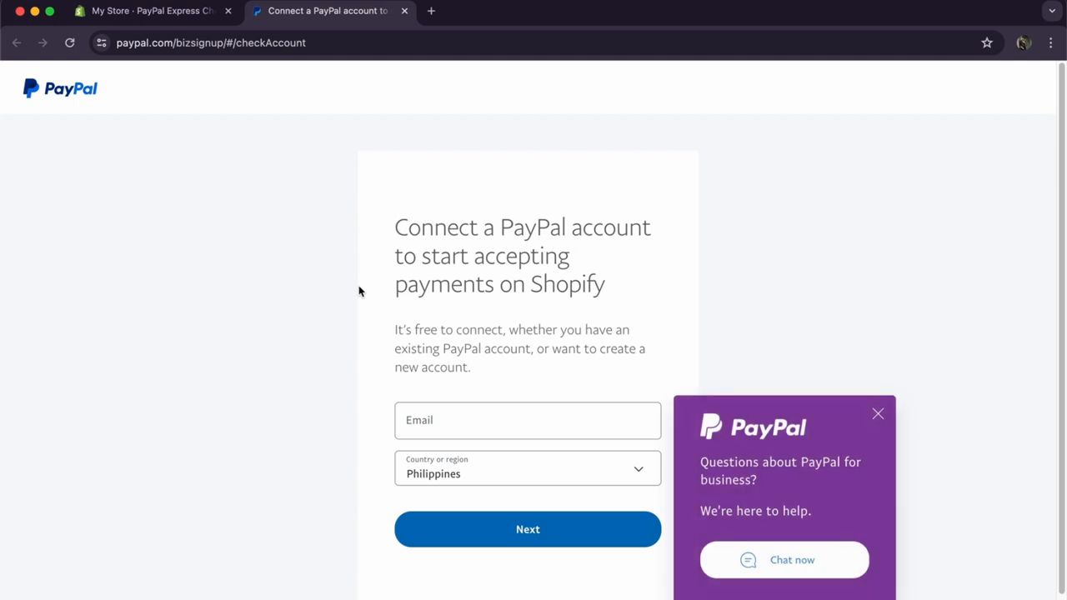
pyautogui.click(150, 10)
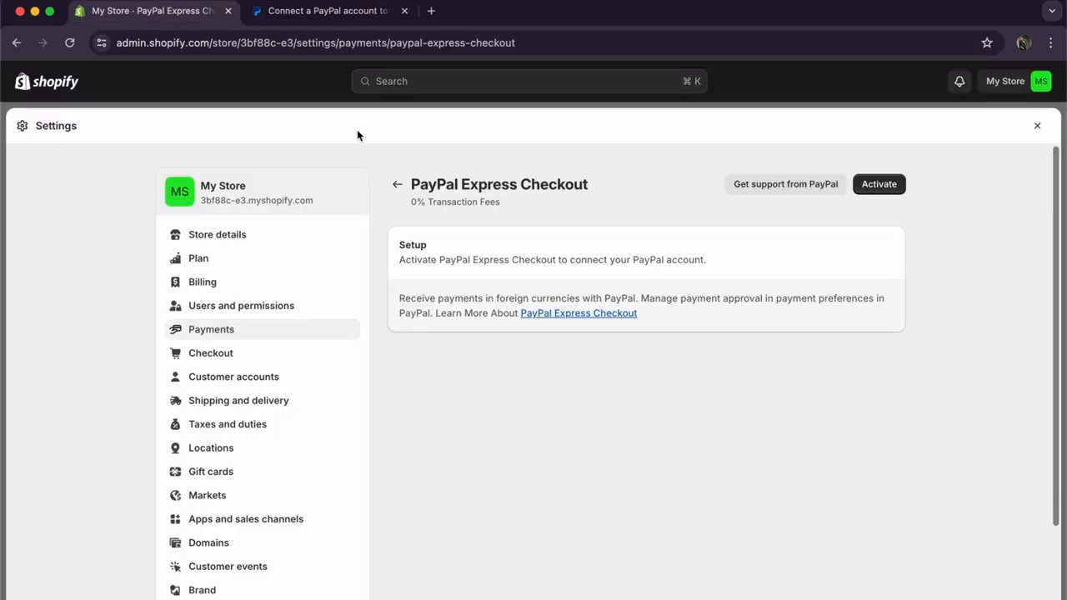
pyautogui.moveTo(65, 82)
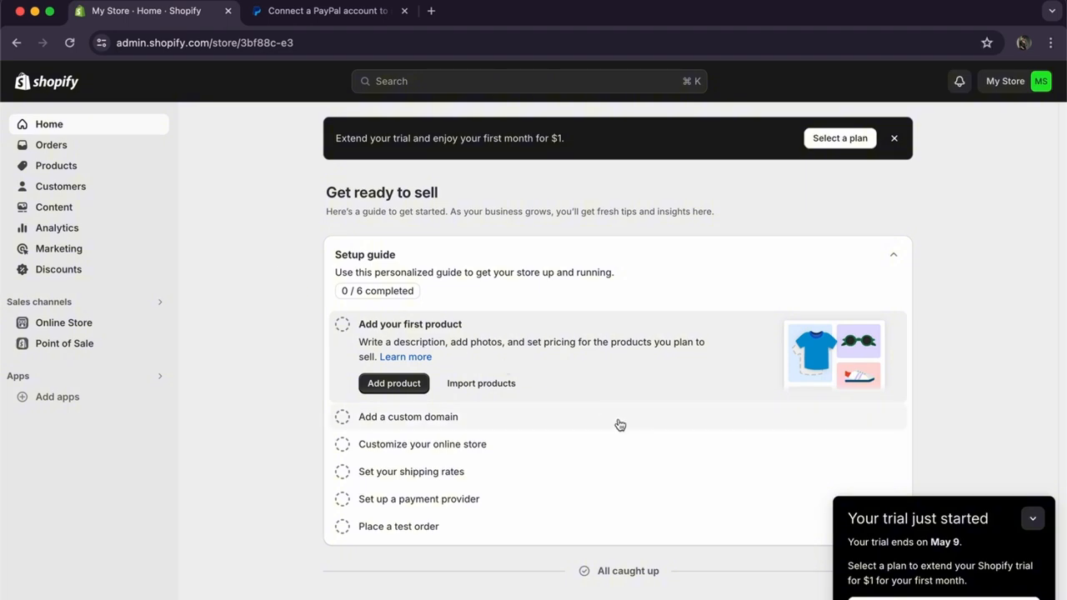
pyautogui.moveTo(844, 530)
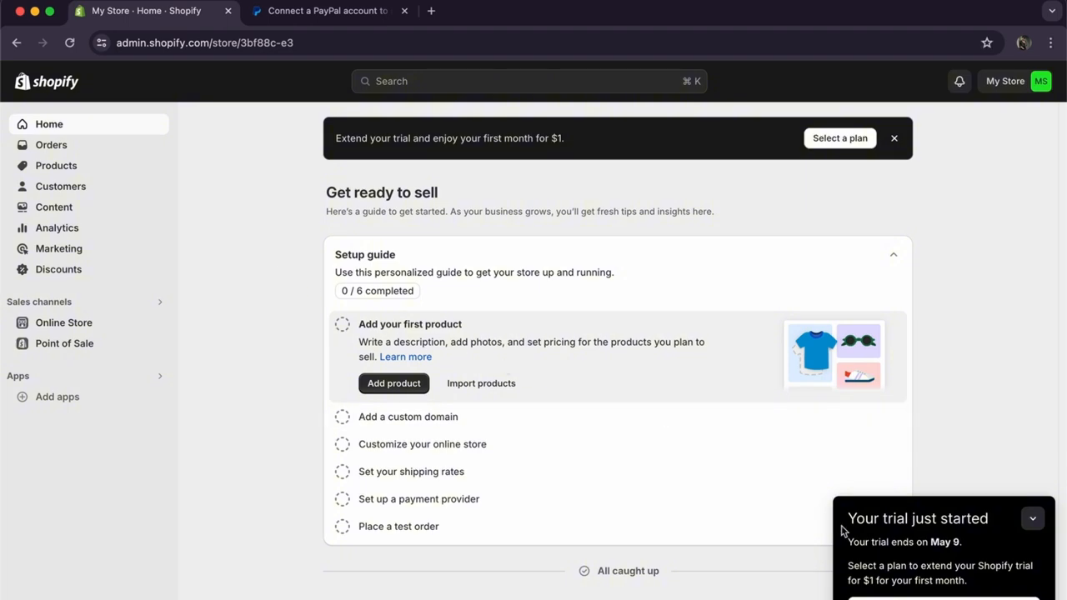